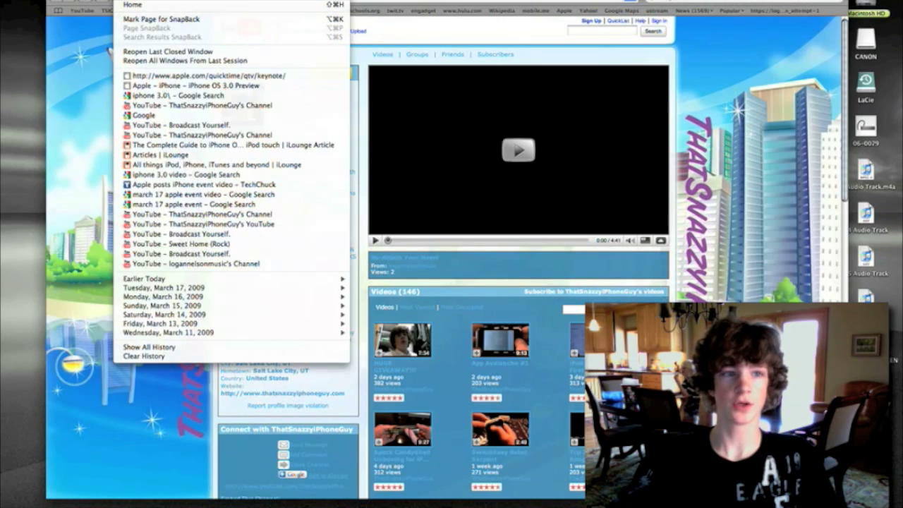
pyautogui.moveTo(232, 144)
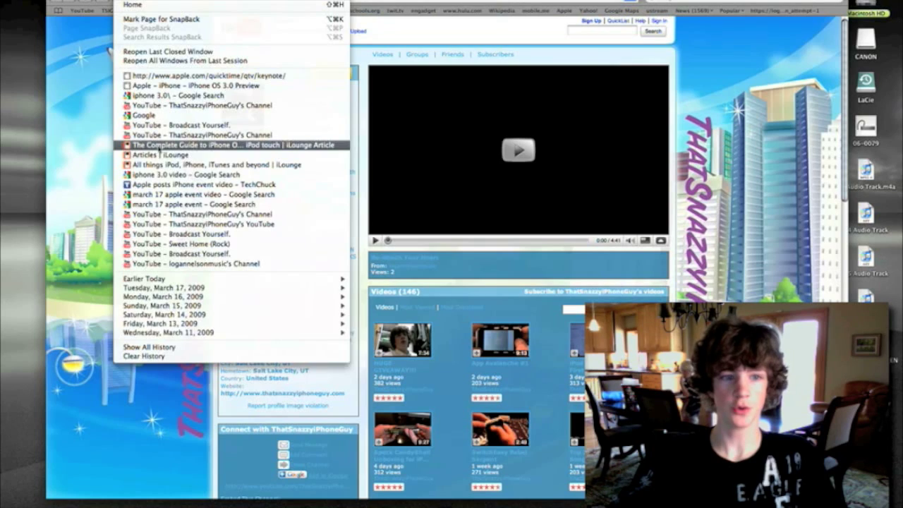
# Reopen 'The Complete Guide to iPhone OS 3.0' iLounge article from the History menu.
pyautogui.click(233, 144)
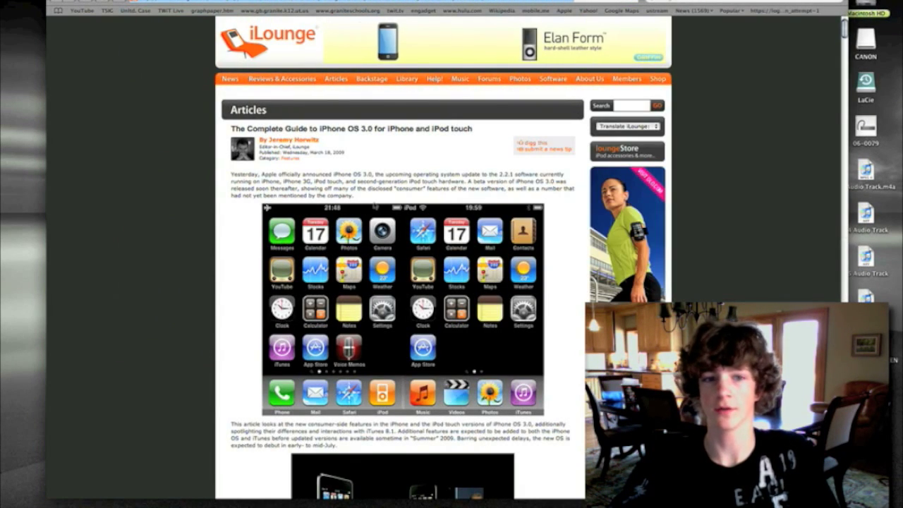
# Scroll past the home-screen screenshots to the $9.95 iPod touch pricing photo.
pyautogui.scroll(-3)
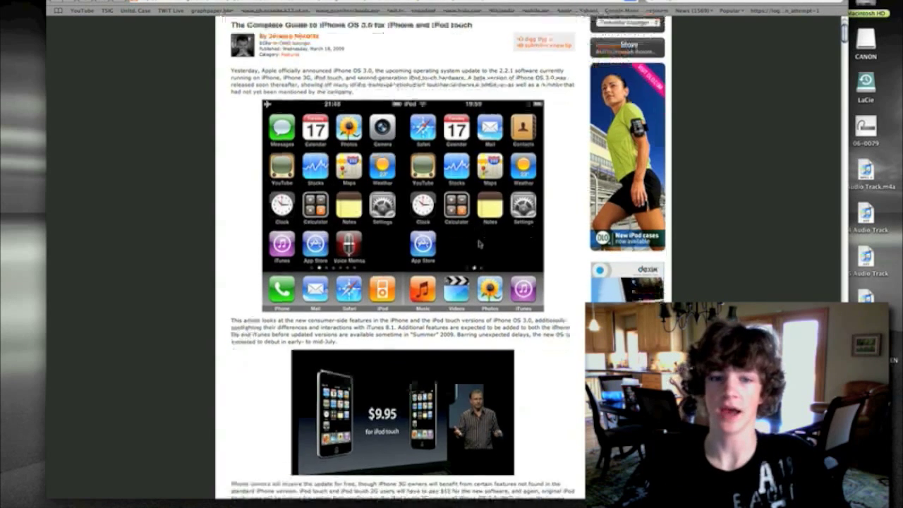
# Scroll down past the Home Screen section to the Spotlight and Search screenshot.
pyautogui.scroll(3)
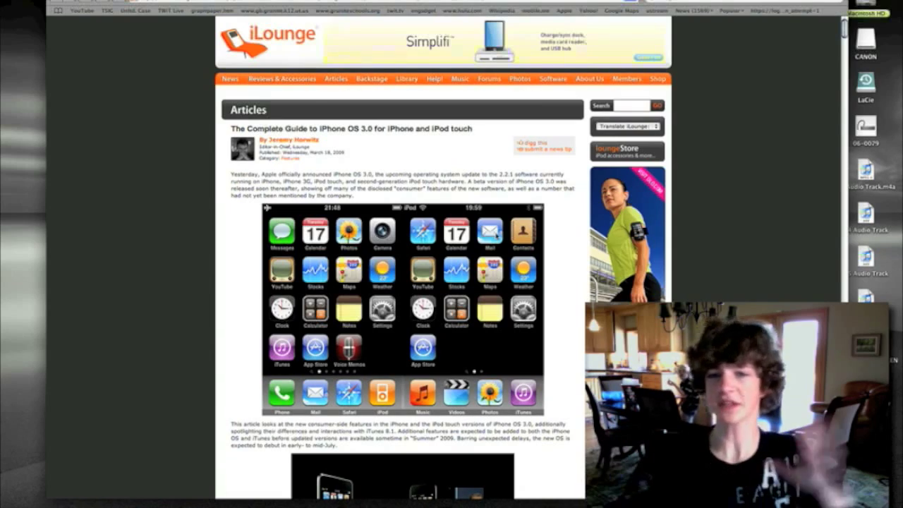
pyautogui.scroll(-3)
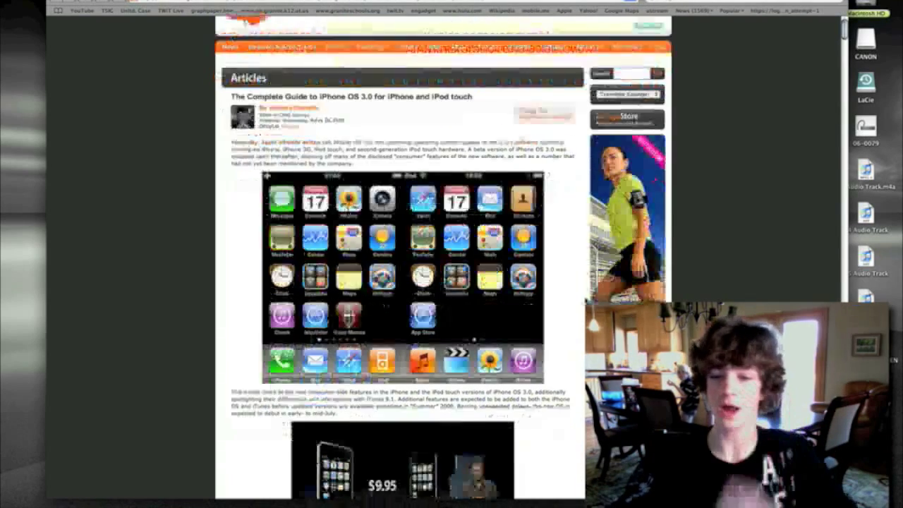
pyautogui.scroll(-3)
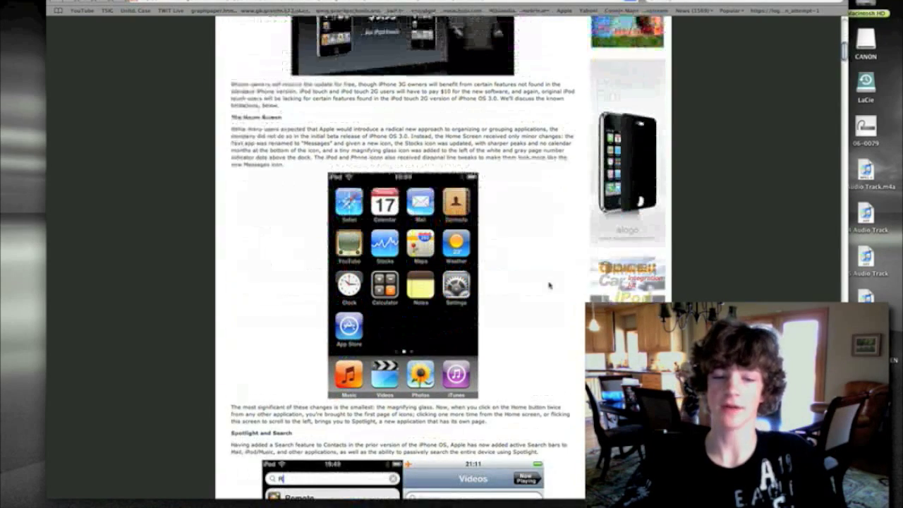
pyautogui.scroll(-3)
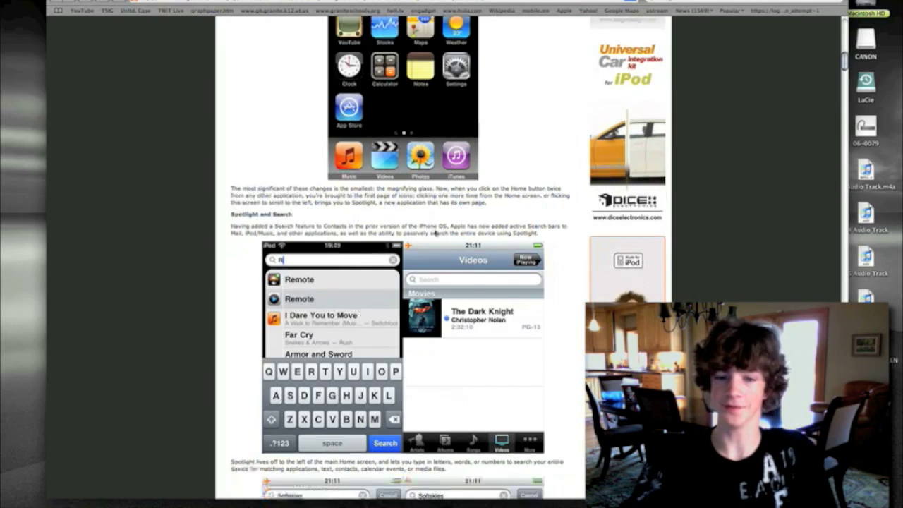
# Scroll to the Spotlight search-results settings screenshot and the Widescreen Mode heading.
pyautogui.scroll(-3)
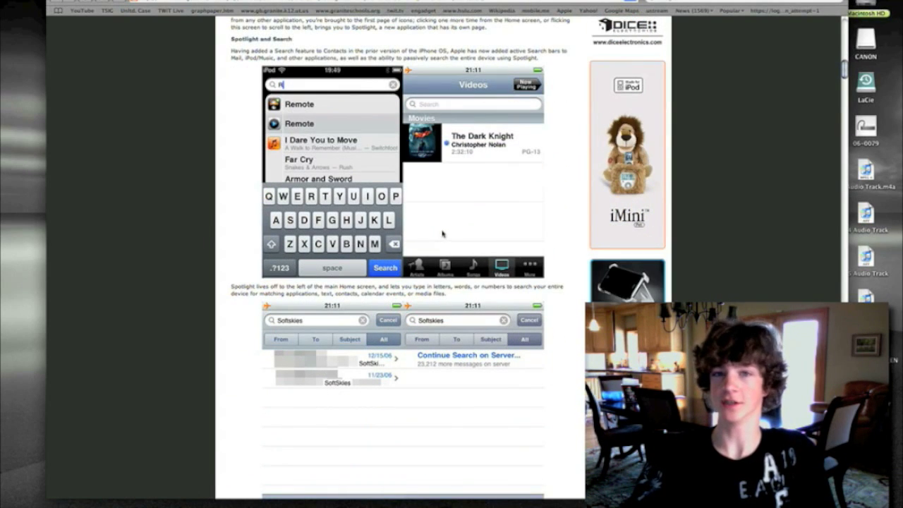
pyautogui.scroll(-3)
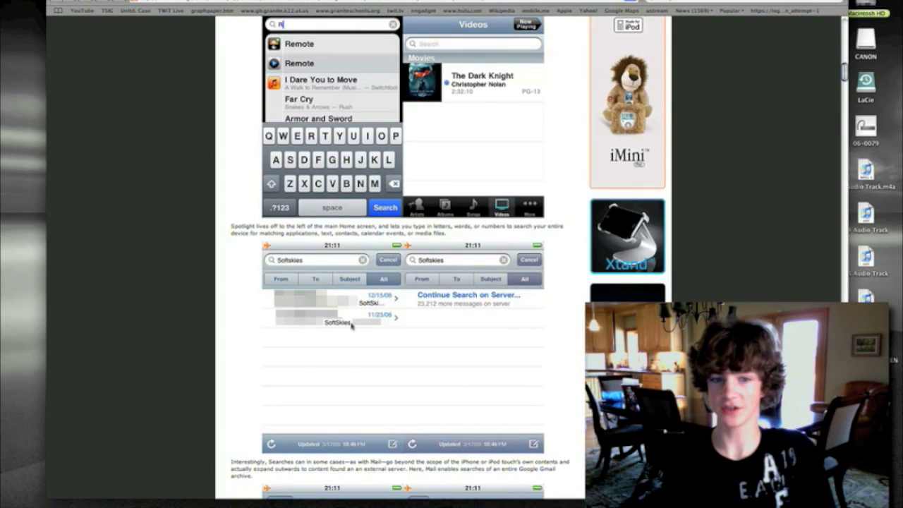
pyautogui.scroll(-3)
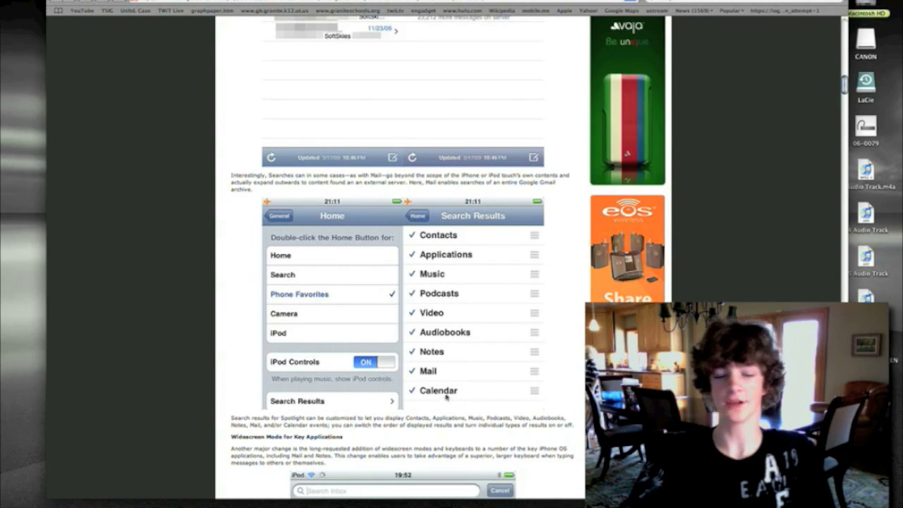
# Scroll past Widescreen Mode to the New Contact and Stocks screenshots.
pyautogui.scroll(-3)
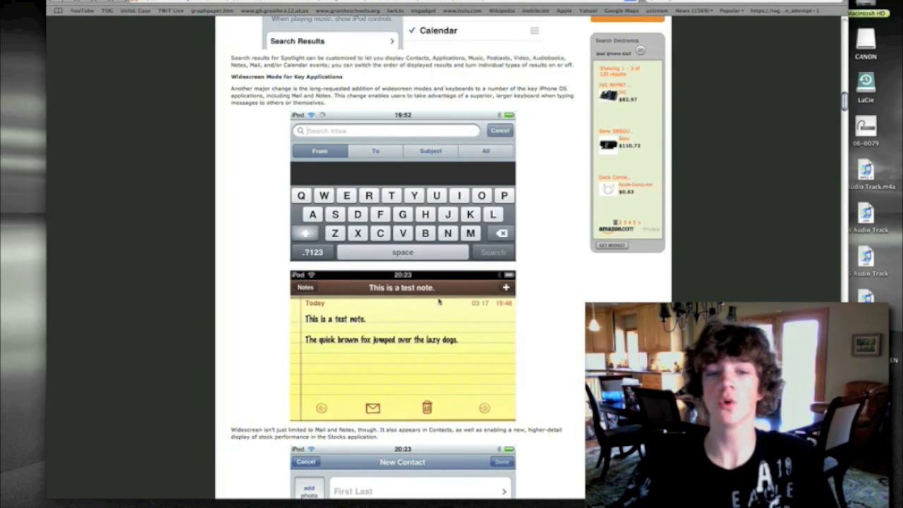
pyautogui.scroll(-3)
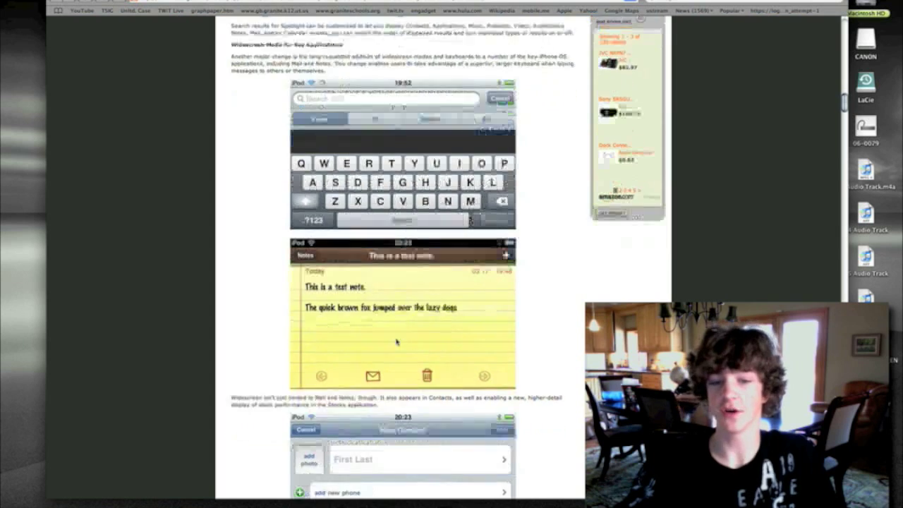
pyautogui.scroll(-3)
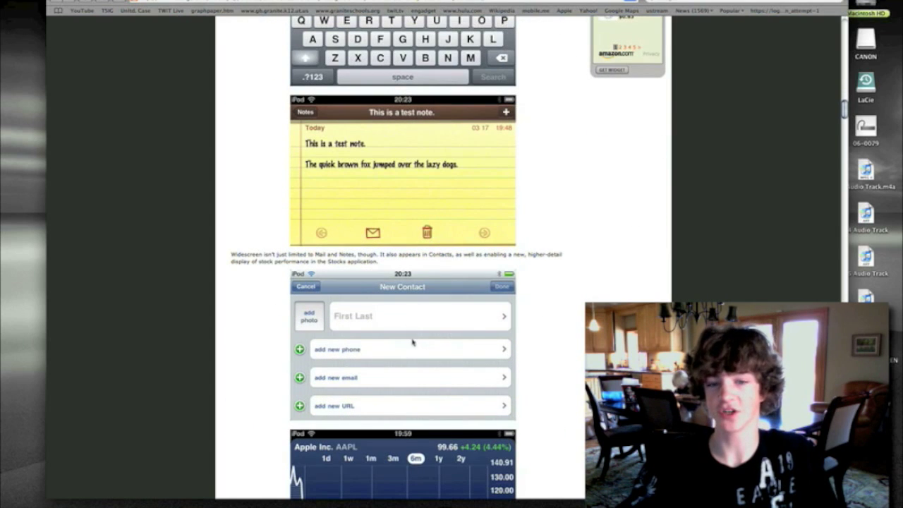
pyautogui.scroll(-3)
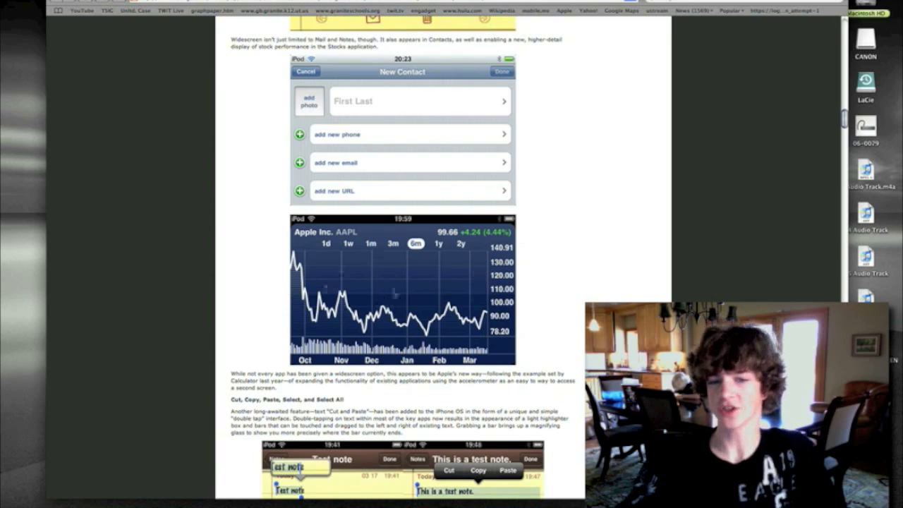
# Scroll to the text-selection screenshots with the Select, Select All, Paste bubble.
pyautogui.scroll(-3)
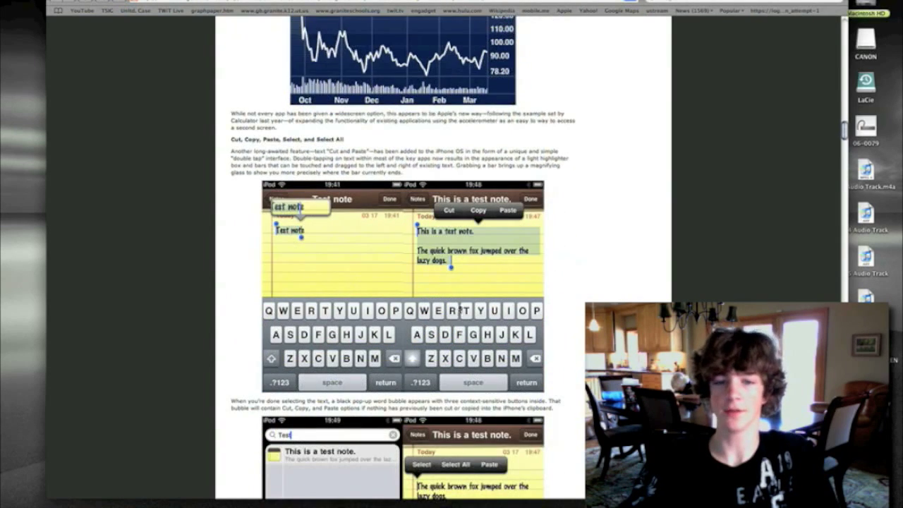
pyautogui.scroll(-3)
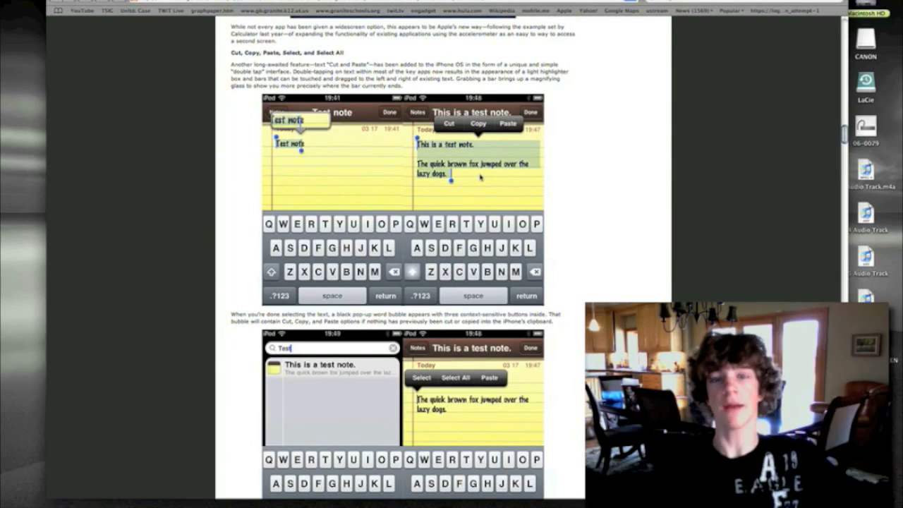
# Scroll to the Voice Memos microphone recording and memo info screenshots.
pyautogui.scroll(-3)
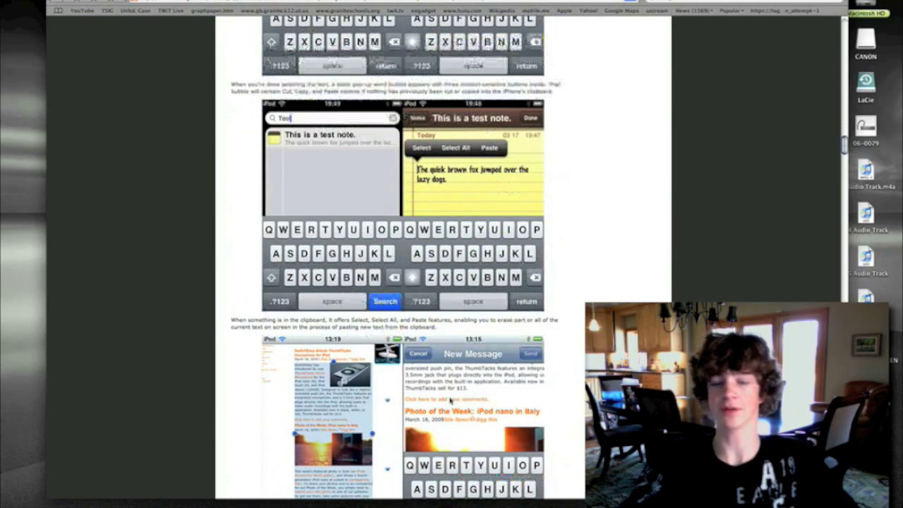
pyautogui.scroll(-3)
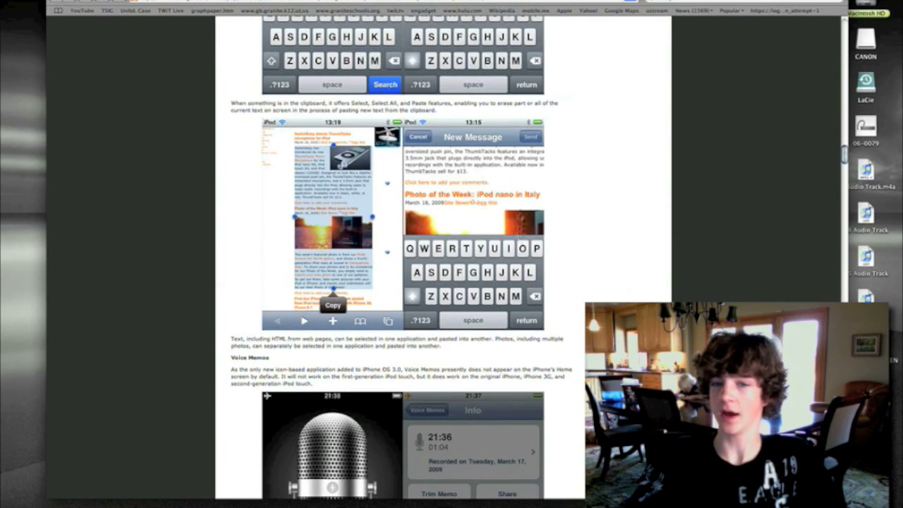
pyautogui.scroll(-3)
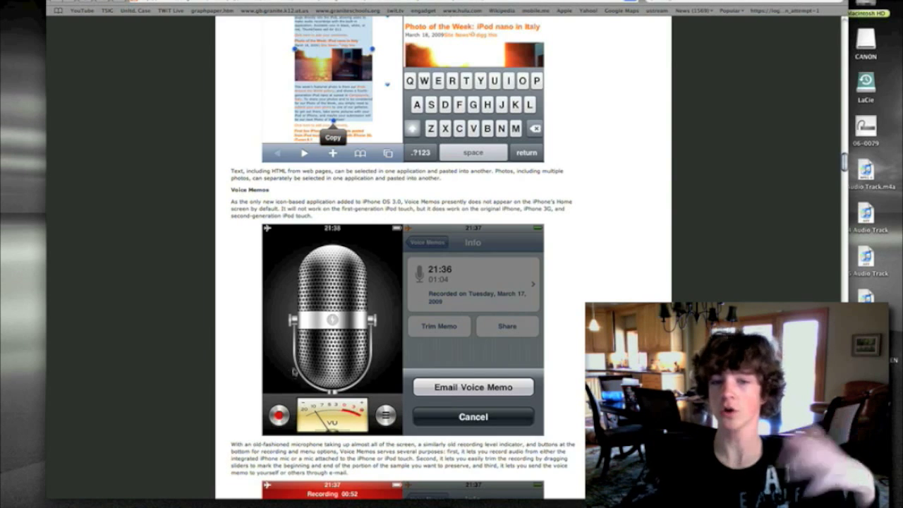
# Scroll past the Trim Voice Memo screen to the Enhanced iPhone 3G Bluetooth heading.
pyautogui.scroll(-3)
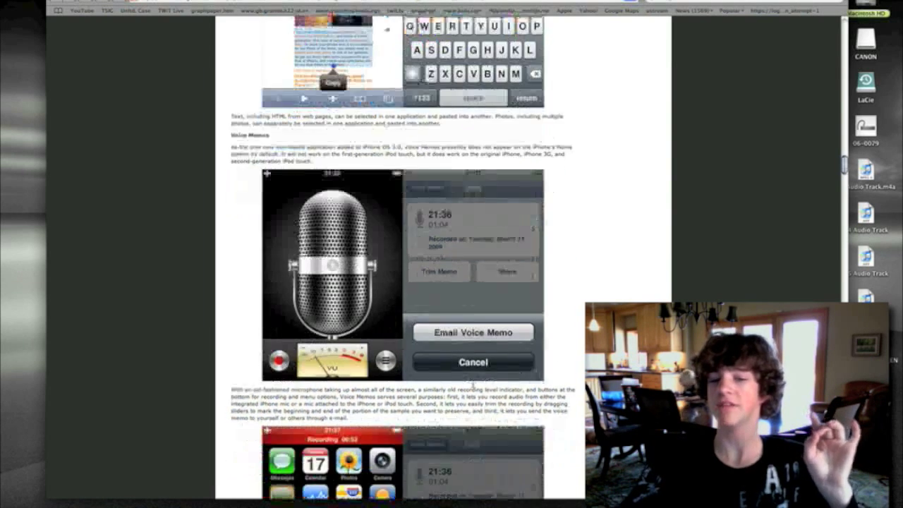
pyautogui.scroll(-3)
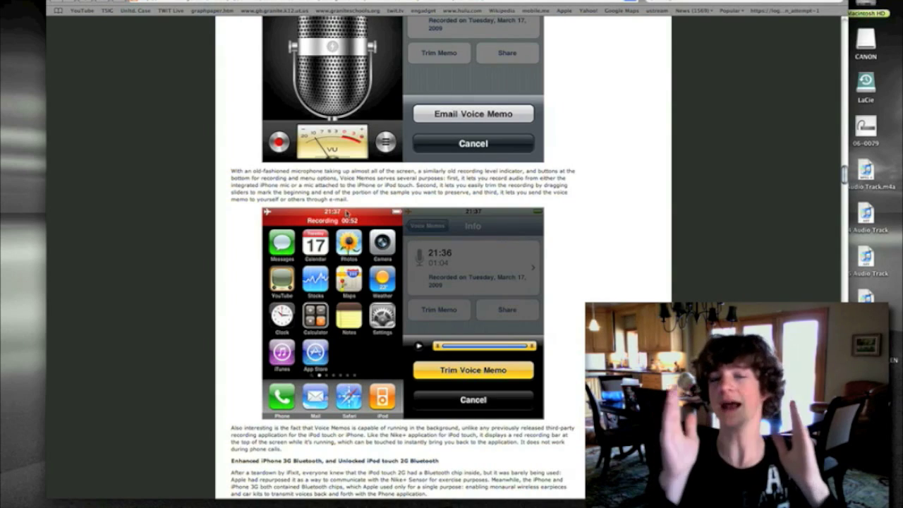
# Scroll to the General and Bluetooth settings screenshots above the Phone and Contacts heading.
pyautogui.scroll(-3)
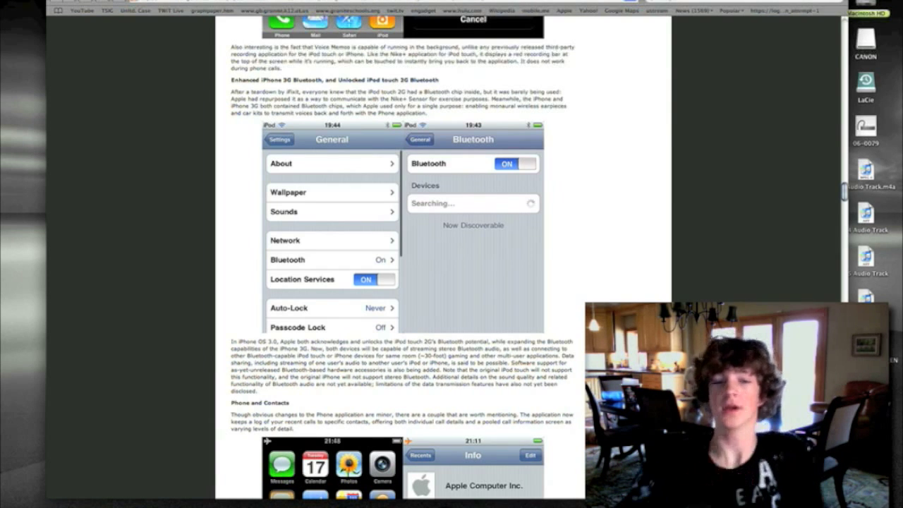
# Scroll past the Phone and Contacts share-contact screenshots to the Stocks heading.
pyautogui.scroll(-3)
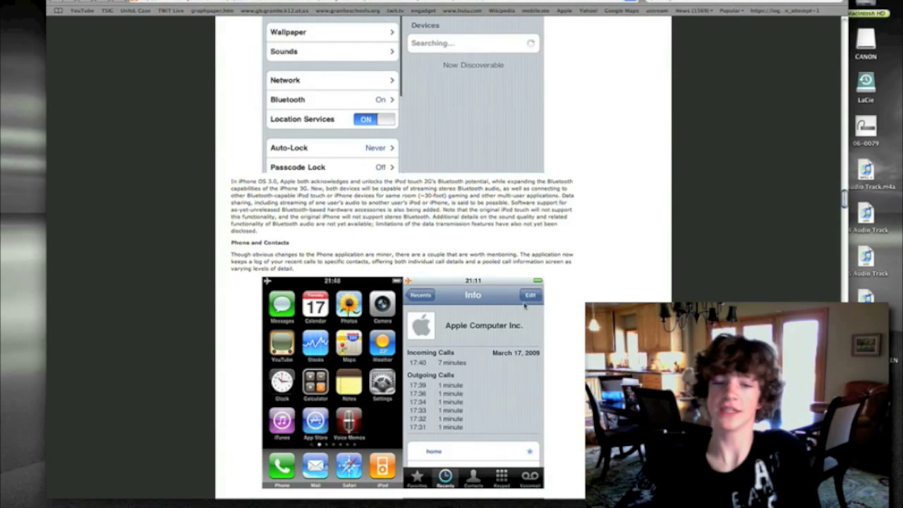
pyautogui.scroll(-3)
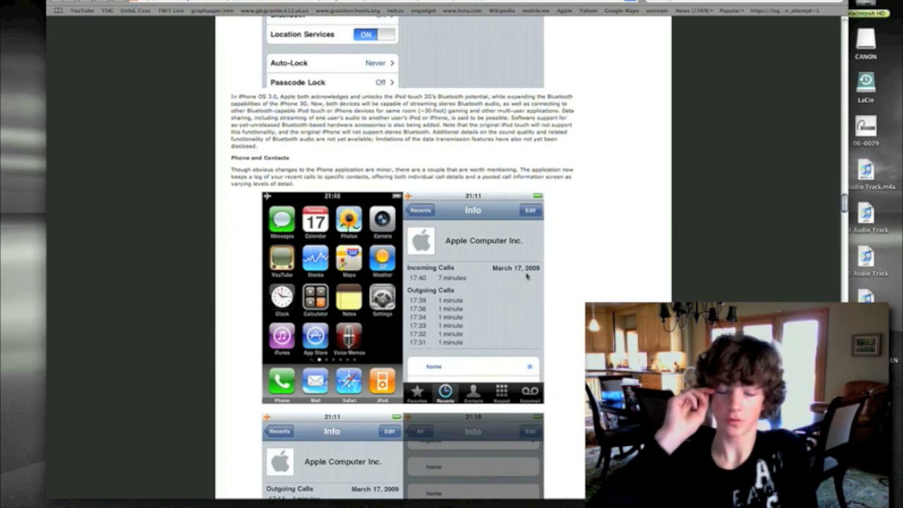
pyautogui.moveTo(462, 284)
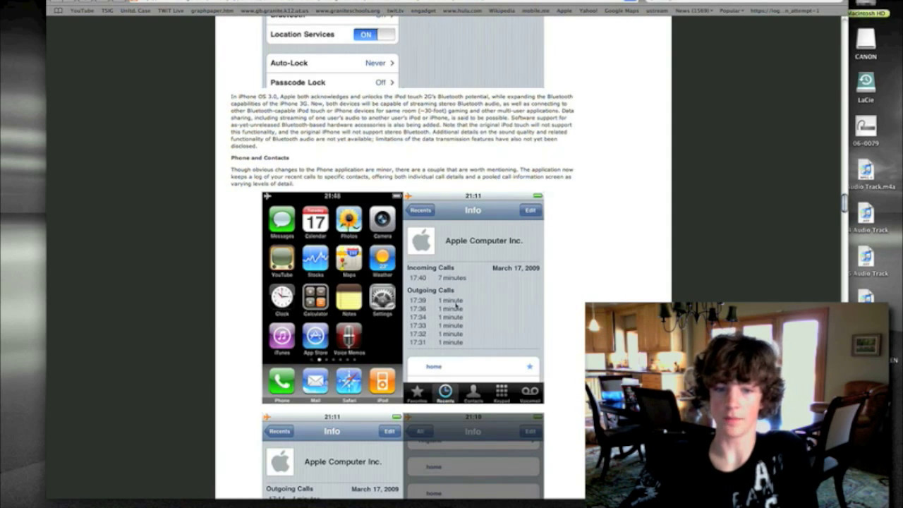
pyautogui.moveTo(532, 284)
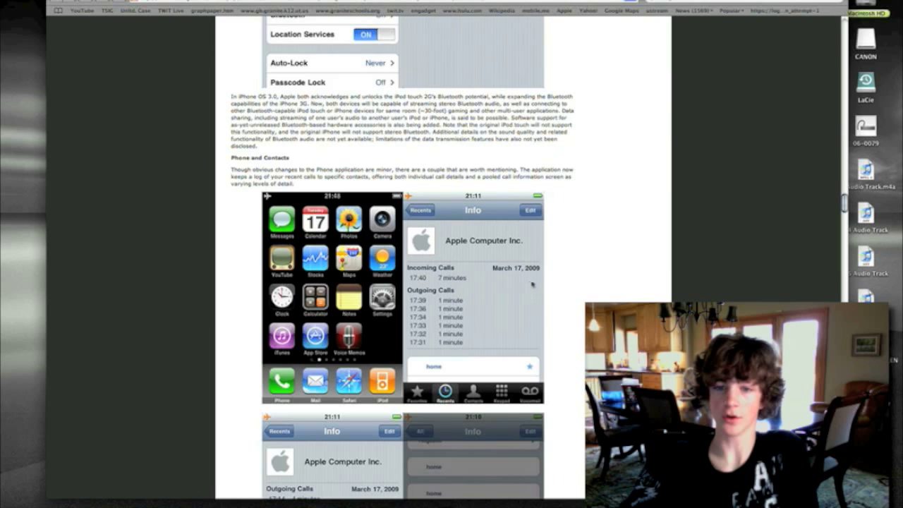
pyautogui.scroll(-3)
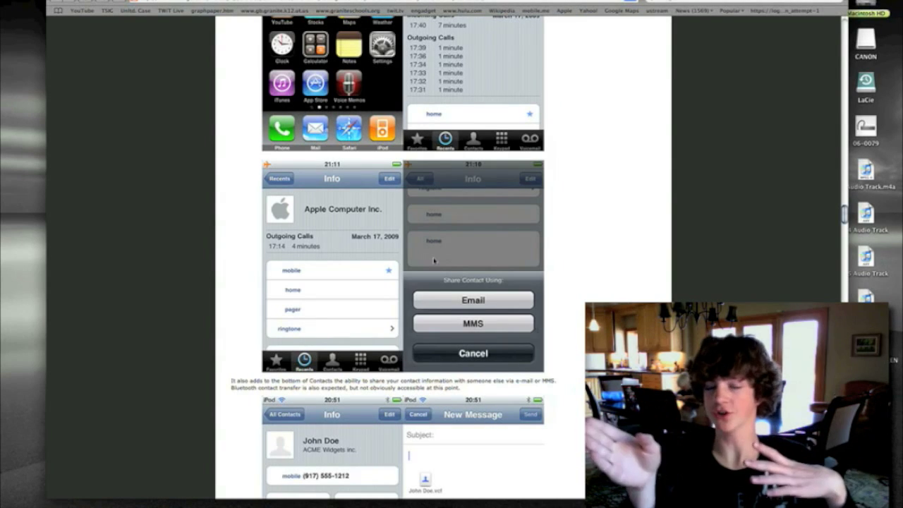
pyautogui.scroll(-3)
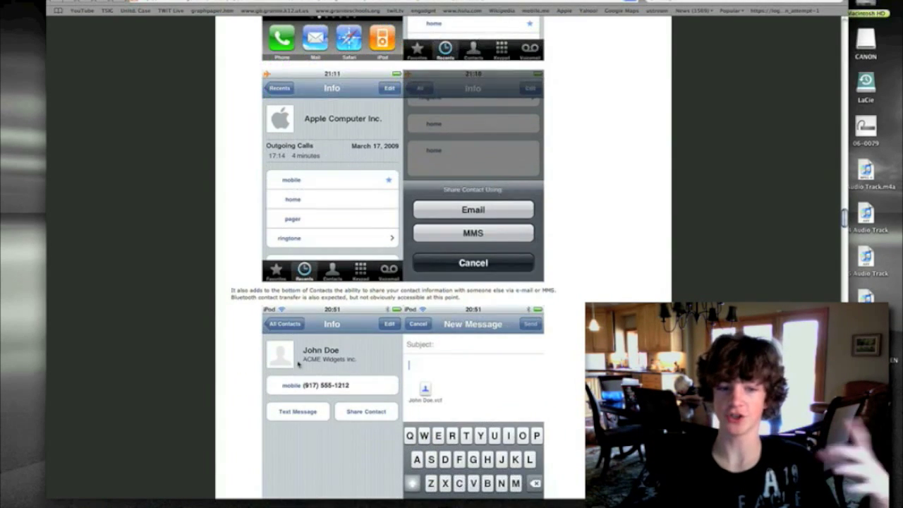
pyautogui.scroll(-3)
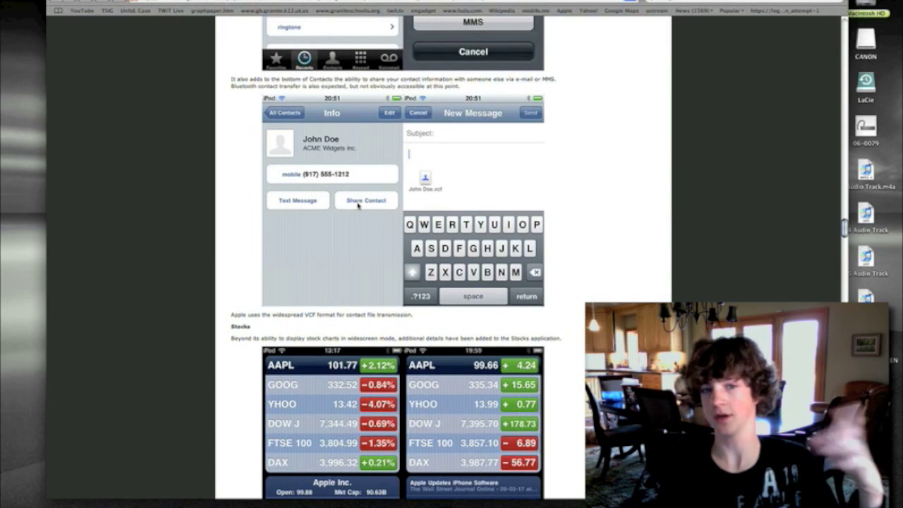
# Scroll past the Stocks multi-touch chart screenshots to the App Store reviews screenshots.
pyautogui.scroll(-3)
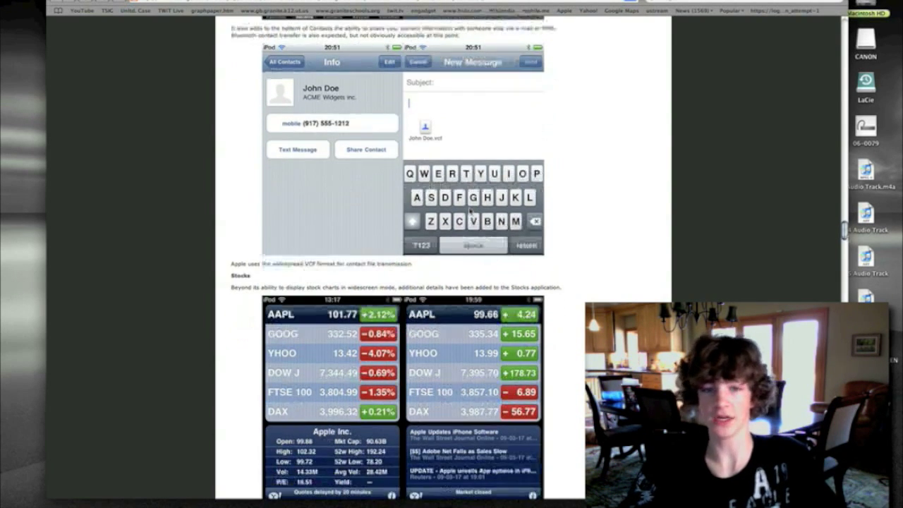
pyautogui.scroll(-3)
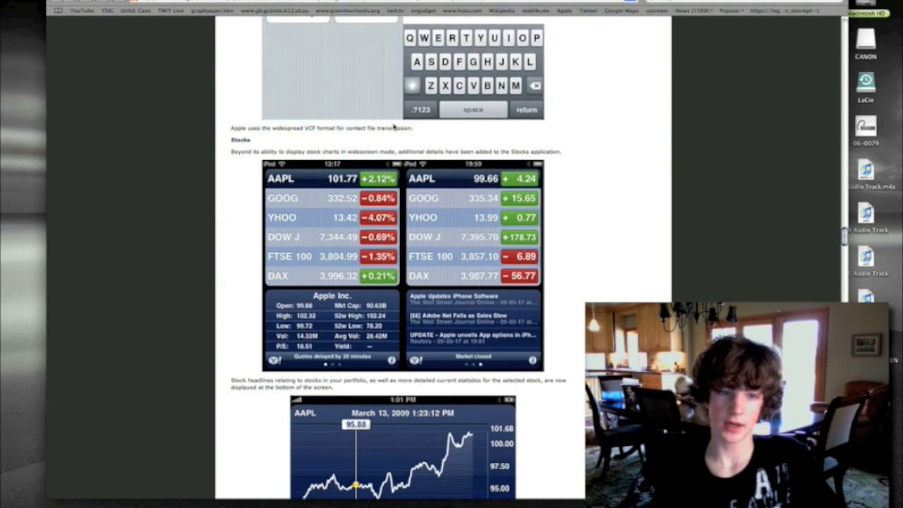
pyautogui.scroll(-3)
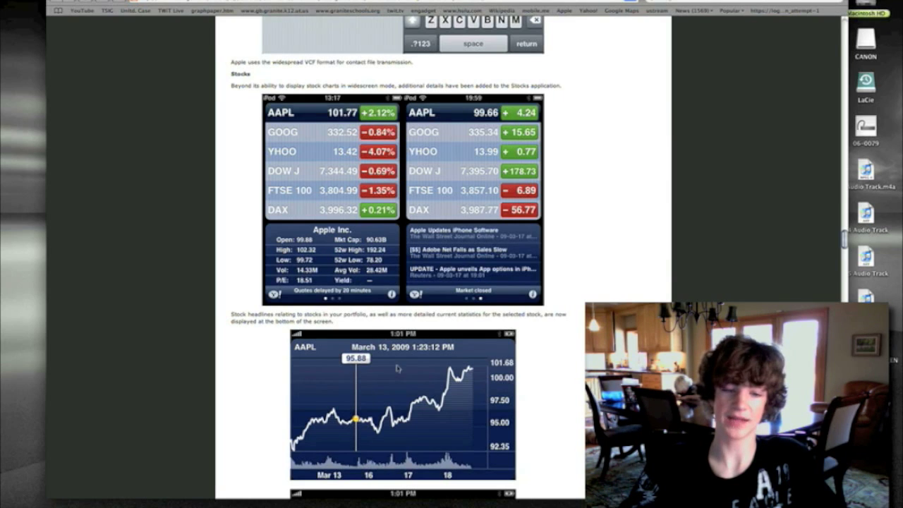
pyautogui.scroll(-3)
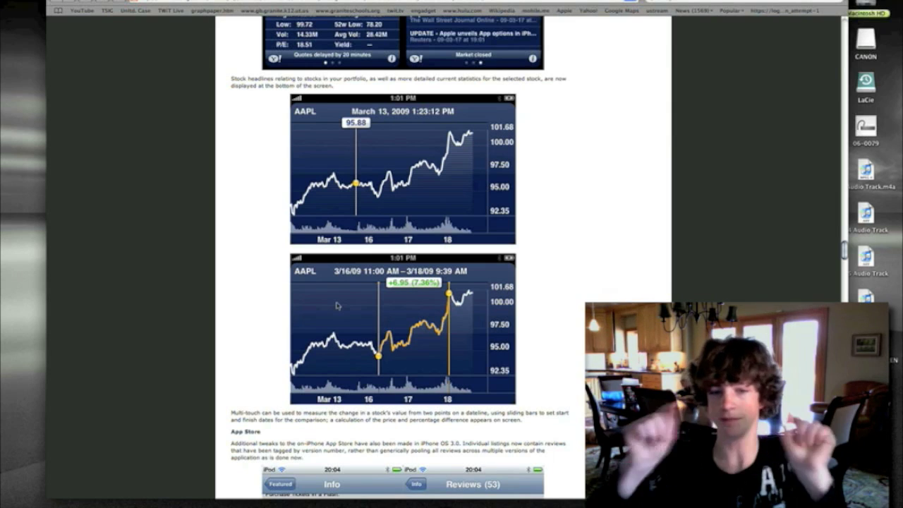
pyautogui.scroll(-3)
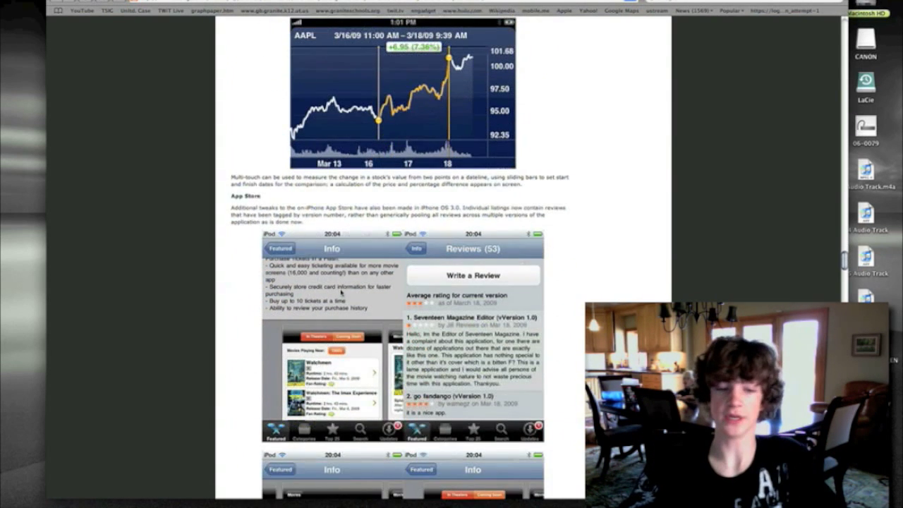
pyautogui.scroll(-3)
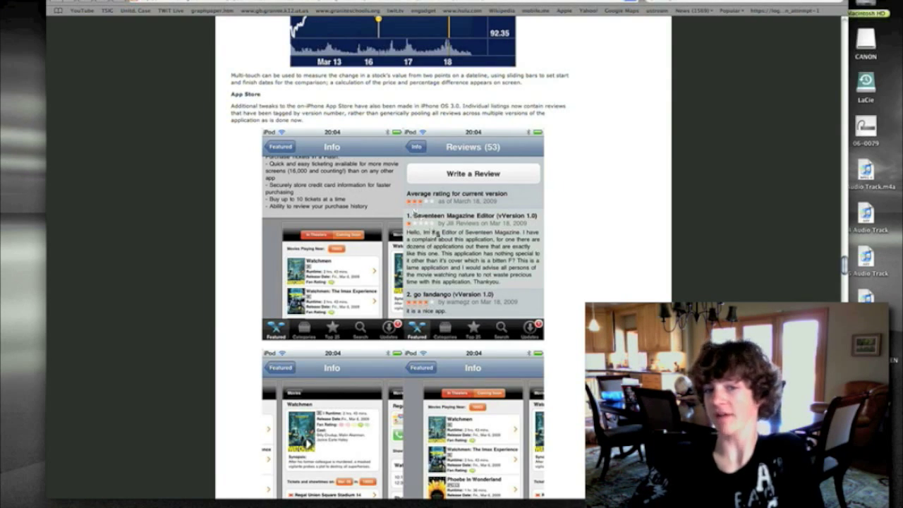
# Scroll past the YouTube sign-in screenshots to the Photos and Camera multi-photo selection screen.
pyautogui.scroll(-3)
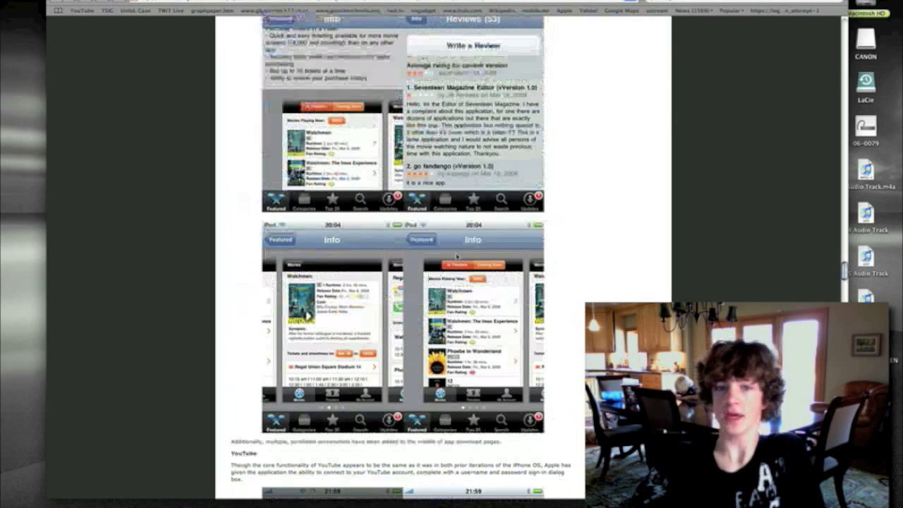
pyautogui.scroll(-3)
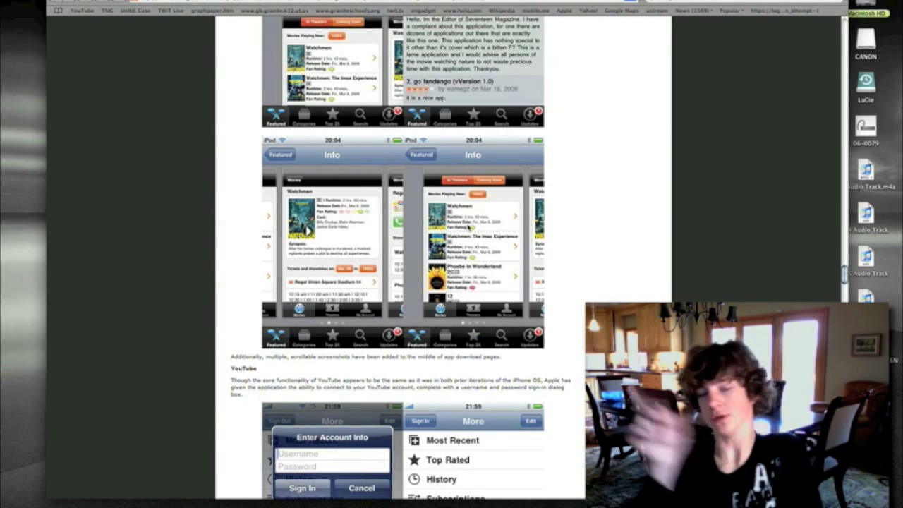
pyautogui.scroll(-3)
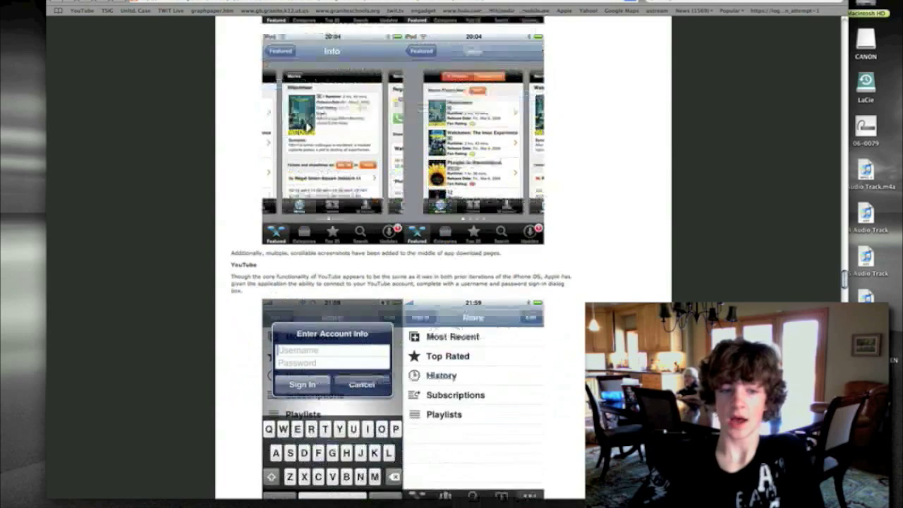
pyautogui.scroll(-3)
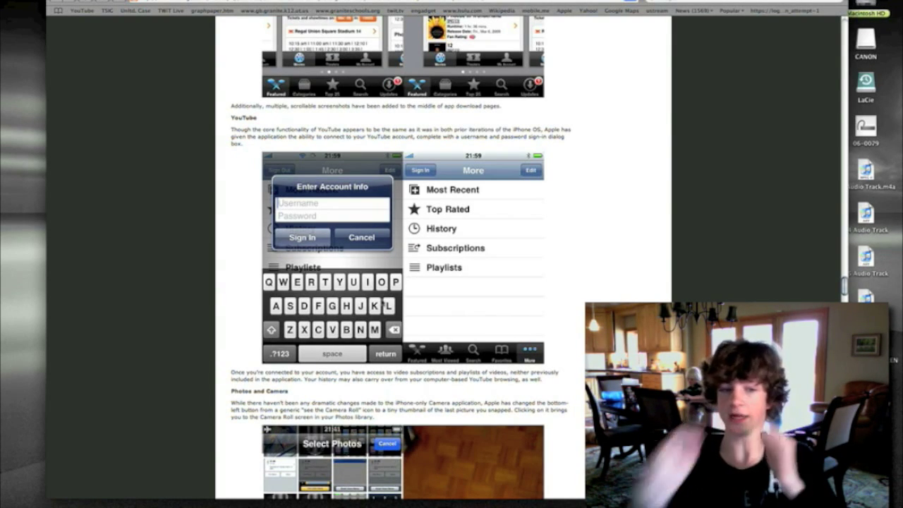
pyautogui.scroll(-3)
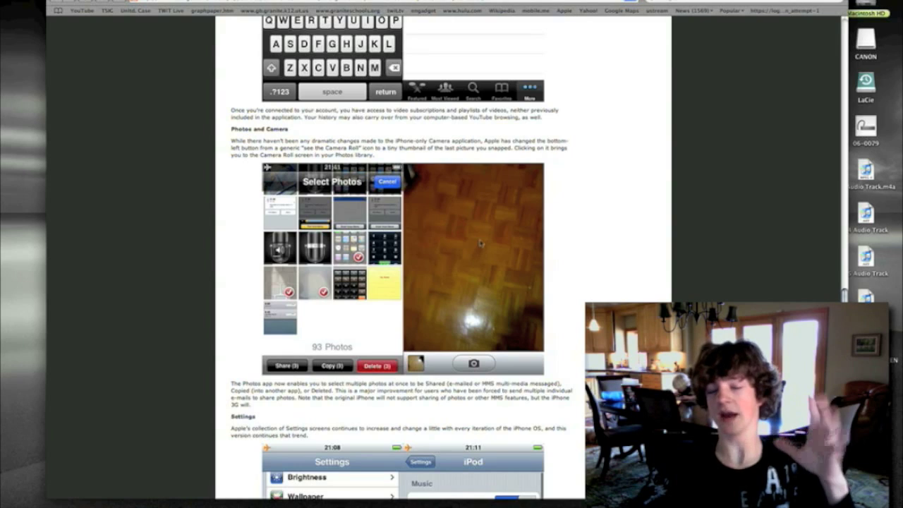
# Scroll into the Settings section past the iPod and Messages screenshots.
pyautogui.scroll(-3)
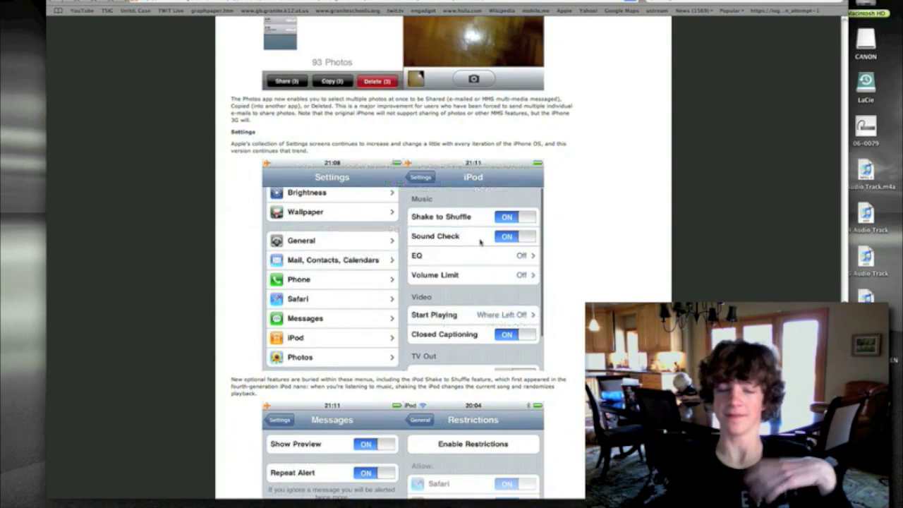
pyautogui.scroll(-3)
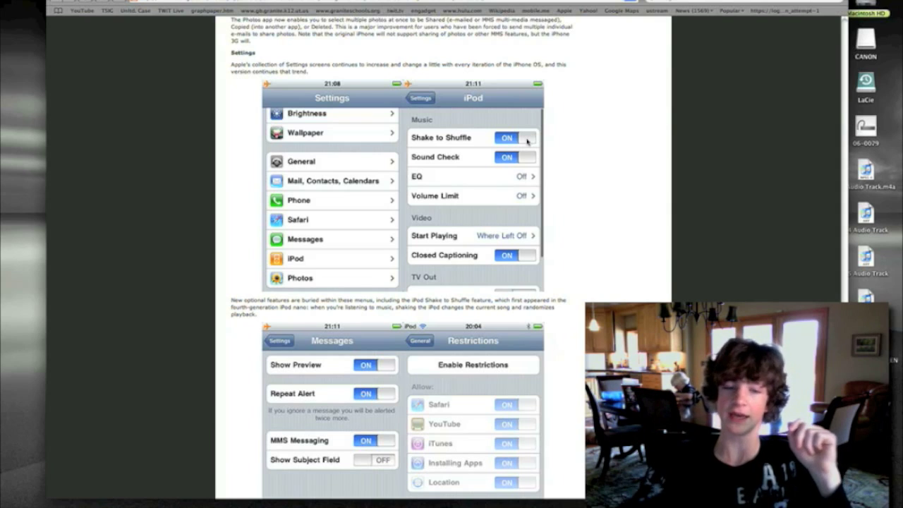
pyautogui.scroll(-3)
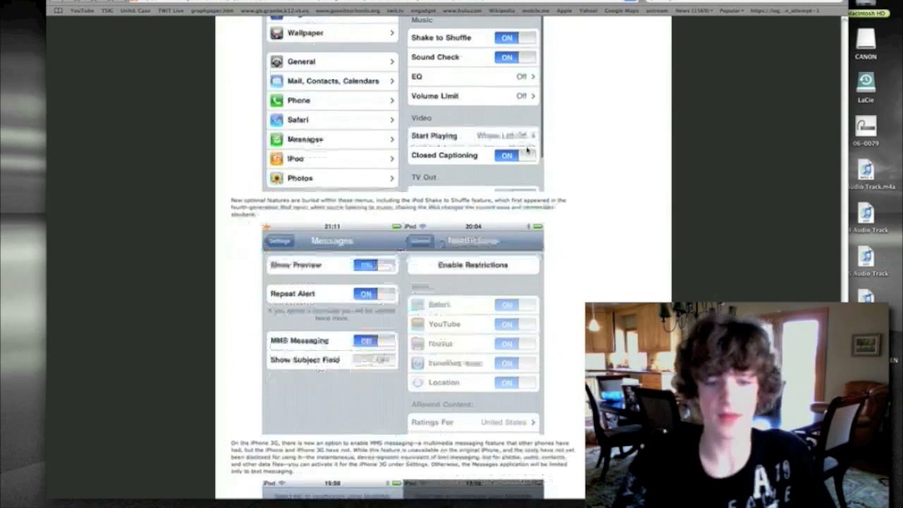
pyautogui.scroll(-3)
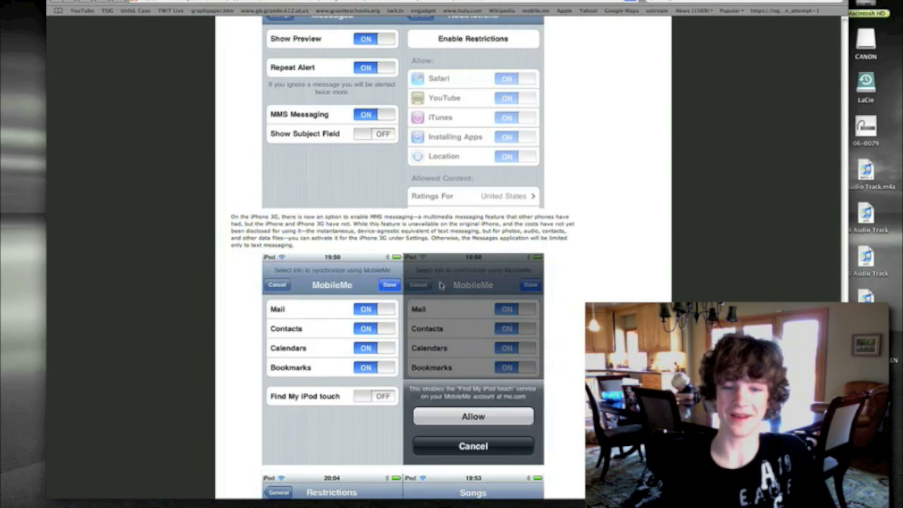
pyautogui.scroll(-3)
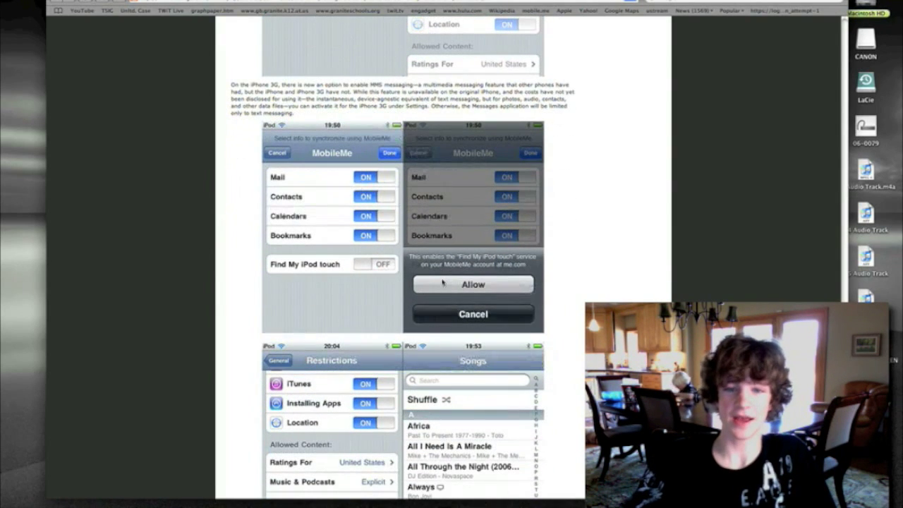
pyautogui.moveTo(617, 295)
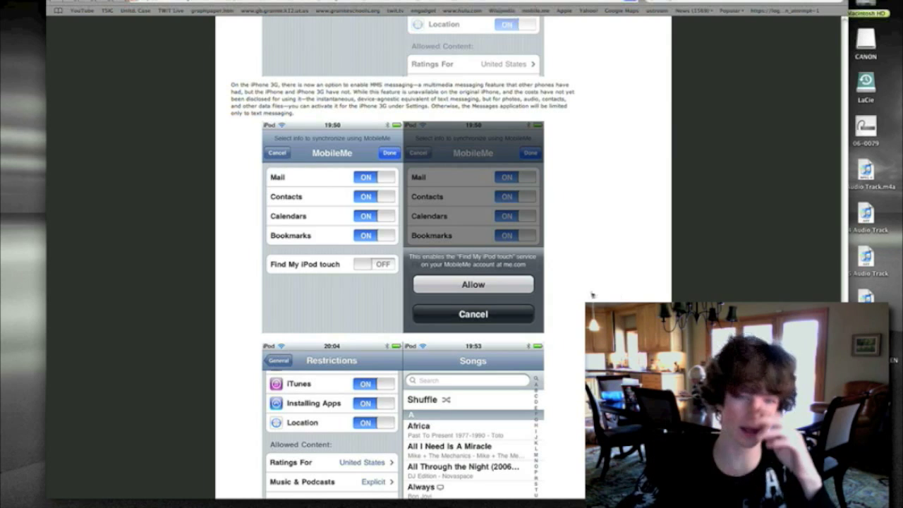
# Continue past the MobileMe and Restrictions screenshots to the Safari AutoFill settings.
pyautogui.scroll(-3)
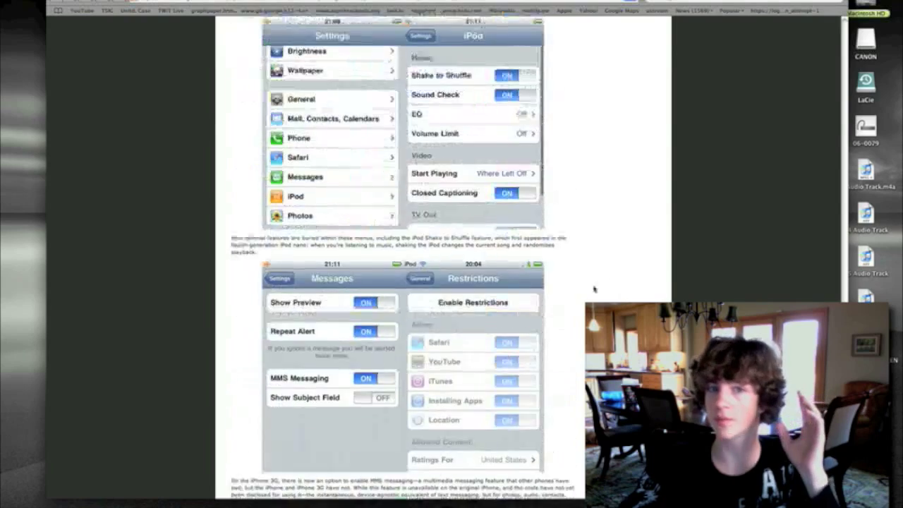
pyautogui.scroll(-3)
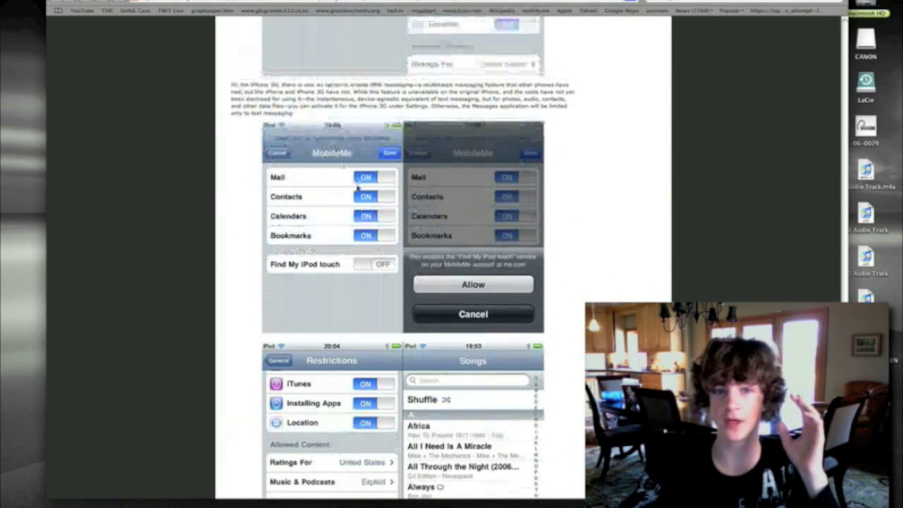
pyautogui.scroll(-3)
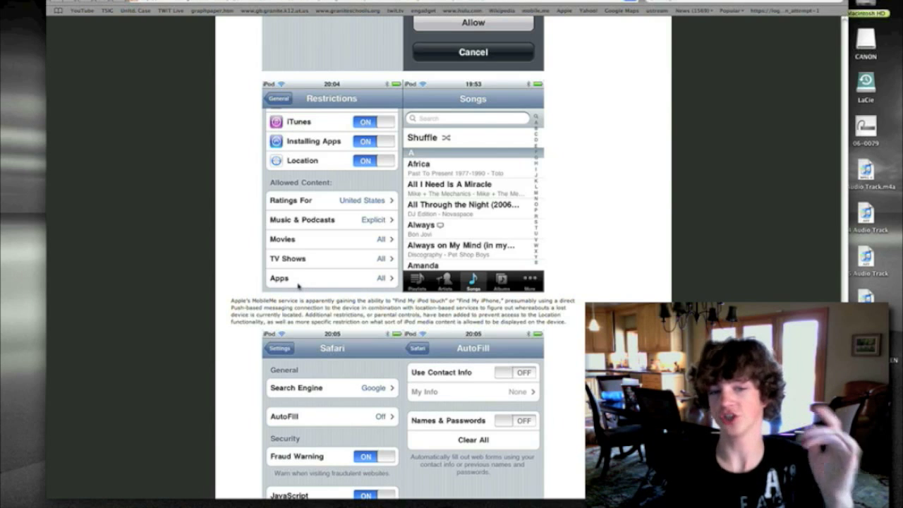
# Scroll past the Language and Region Format screenshots to the Internet (Modem) Tethering heading.
pyautogui.scroll(-3)
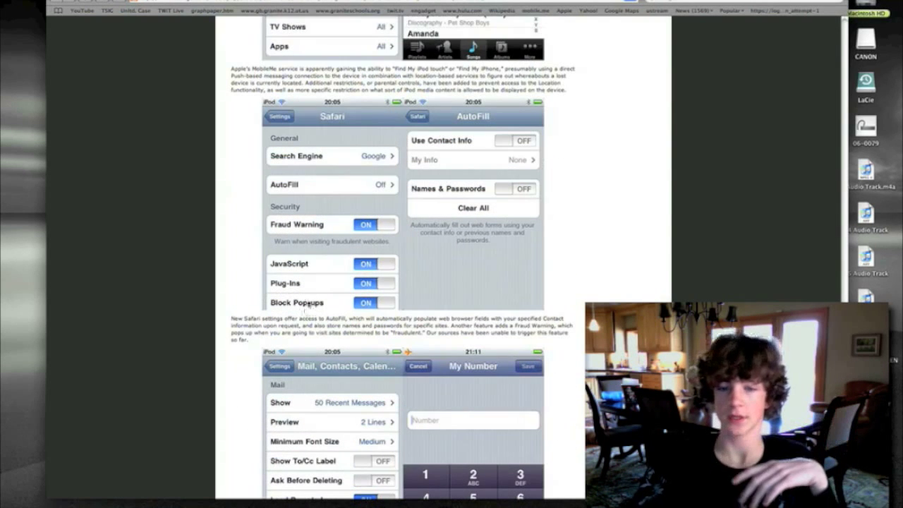
pyautogui.scroll(-3)
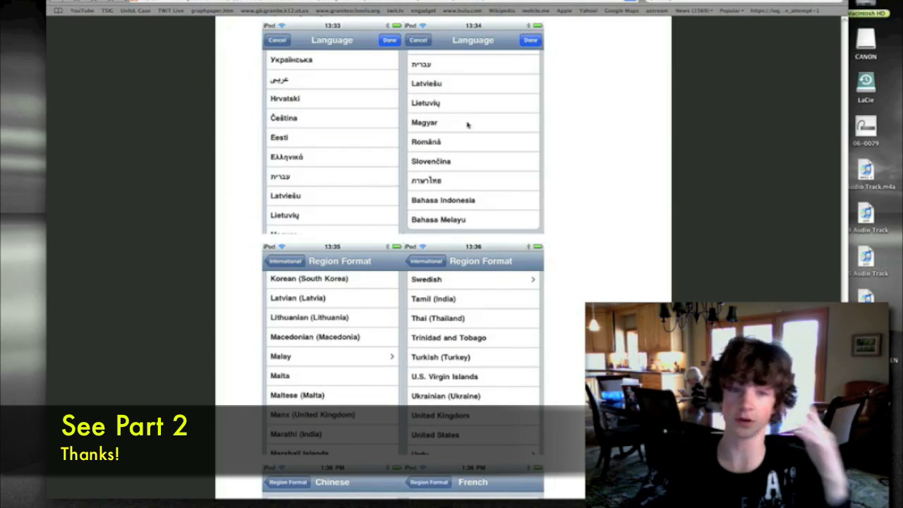
pyautogui.scroll(-3)
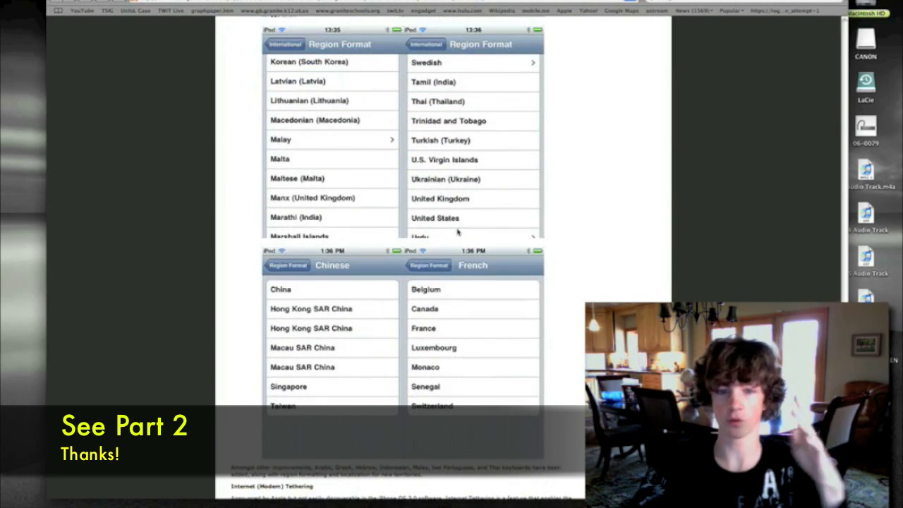
pyautogui.scroll(-3)
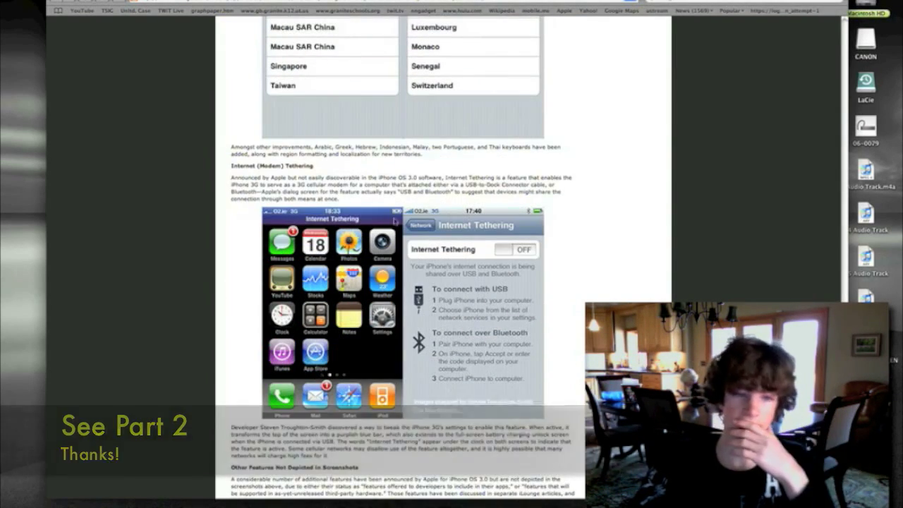